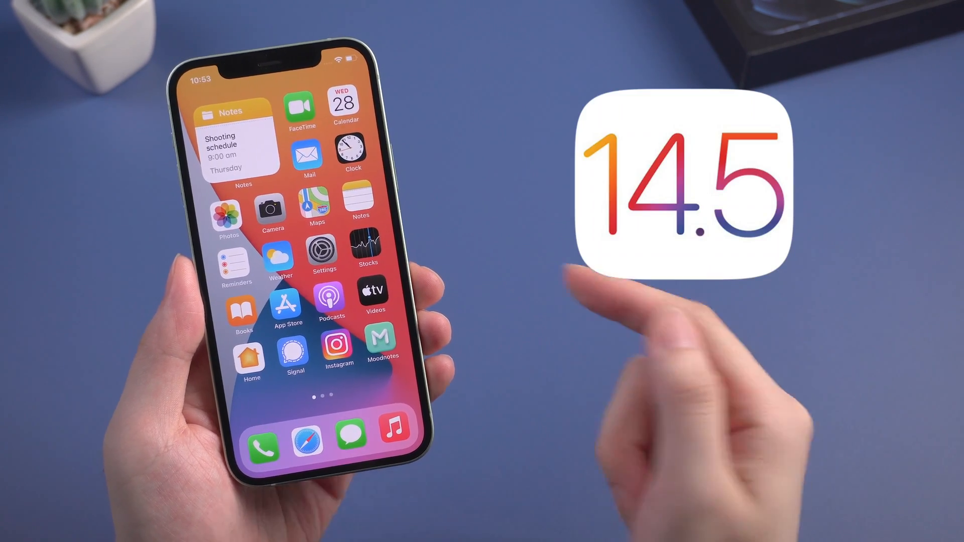
Open Settings > General on the iPhone to check the iOS 14.5 version.
{"action": "left_click", "coordinate": [318, 247]}
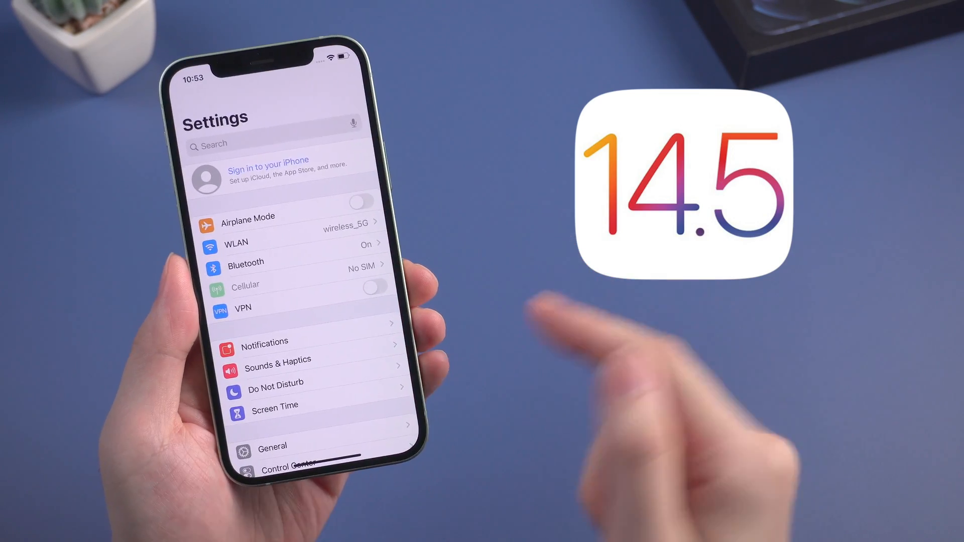
{"action": "left_click", "coordinate": [270, 446]}
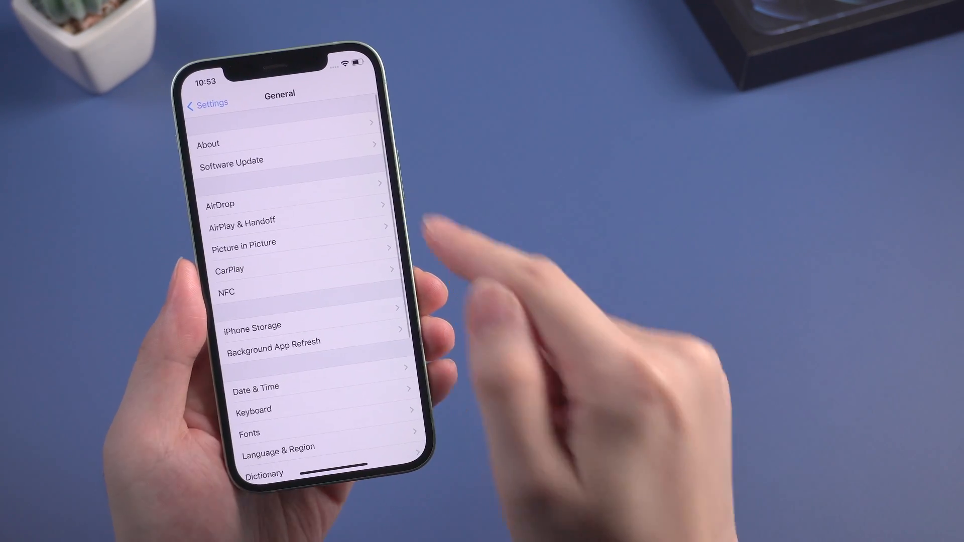
{"action": "left_click", "coordinate": [208, 144]}
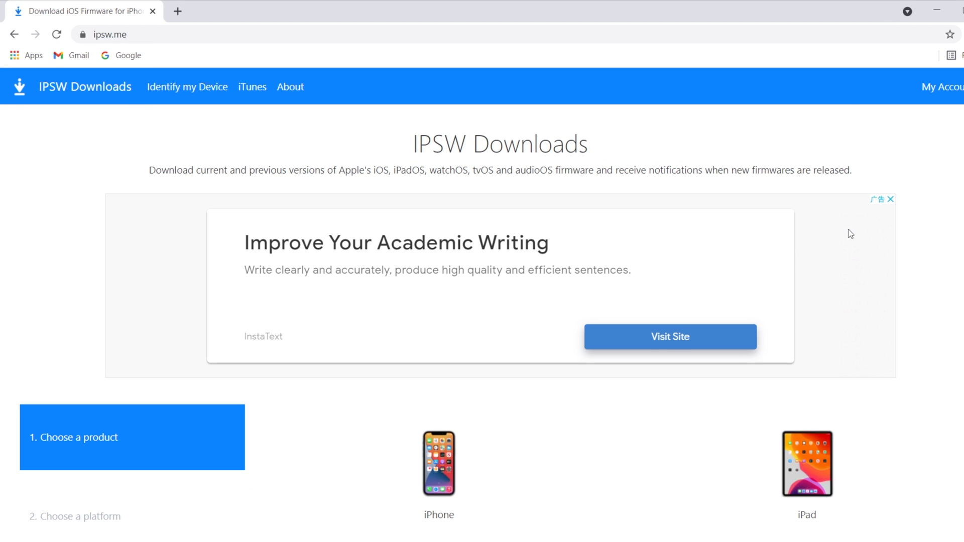
On ipsw.me, choose iPhone, iPhone 12, then the signed iOS 14.4.2 (18D70) firmware.
{"action": "scroll", "scroll_direction": "down", "scroll_amount": 3}
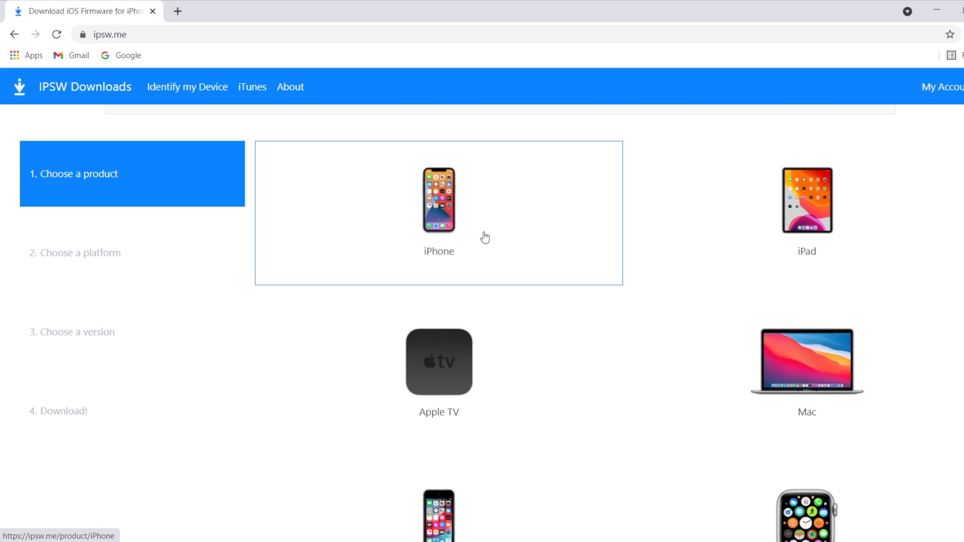
{"action": "left_click", "coordinate": [438, 200]}
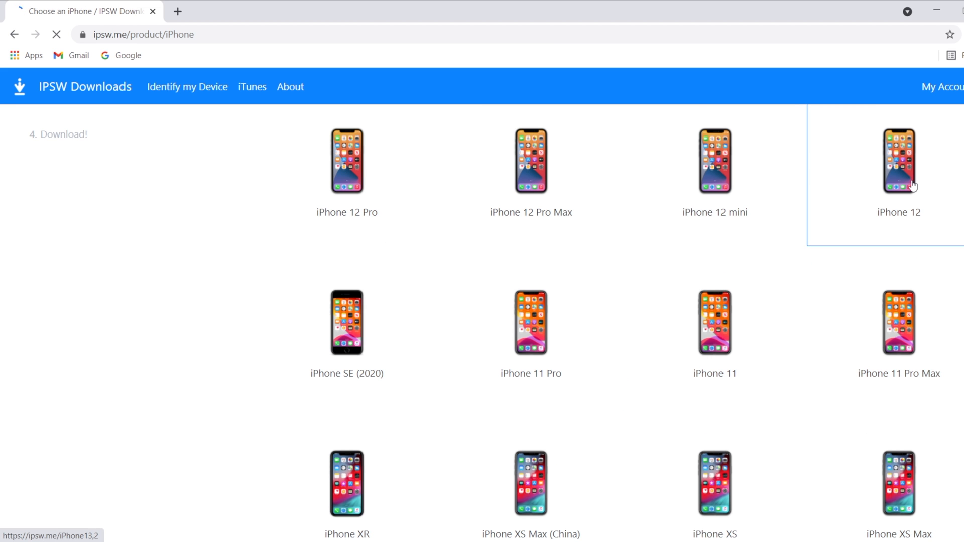
{"action": "left_click", "coordinate": [898, 161]}
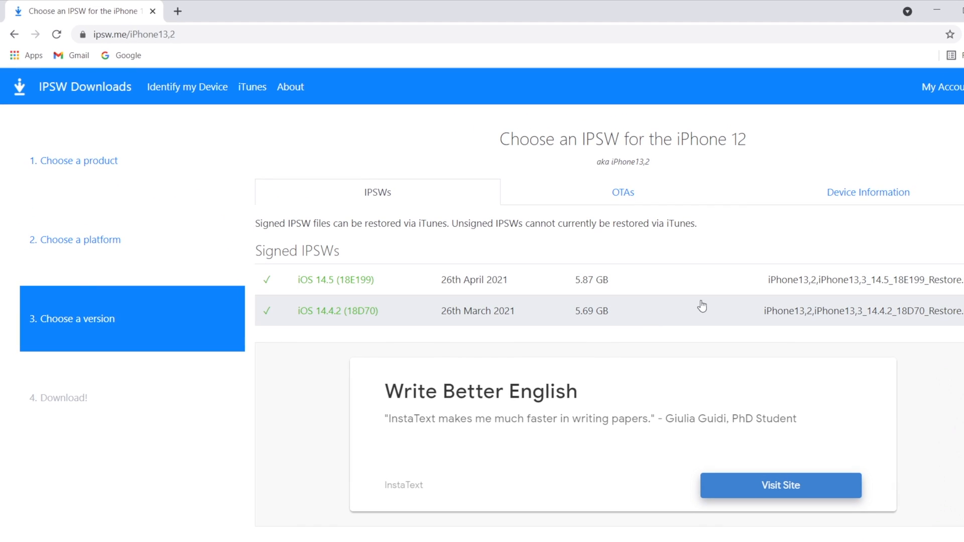
{"action": "left_click", "coordinate": [337, 310]}
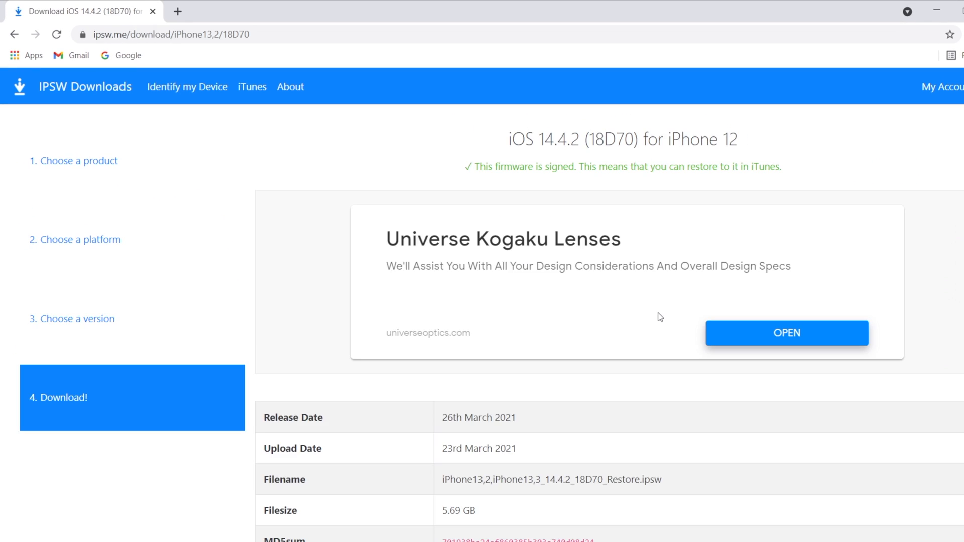
{"action": "scroll", "scroll_direction": "down", "scroll_amount": 3}
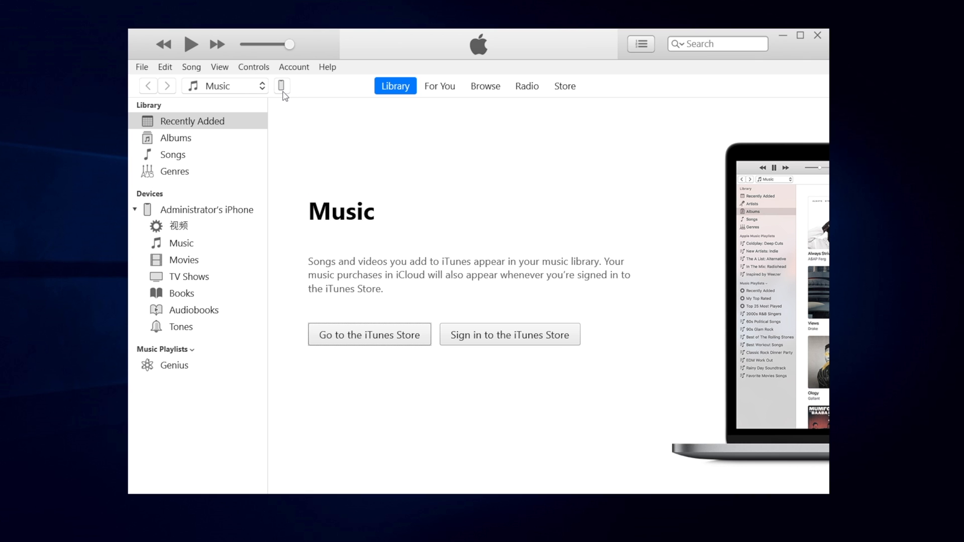
Open the iPhone summary in iTunes and run Back Up Now.
{"action": "left_click", "coordinate": [282, 86]}
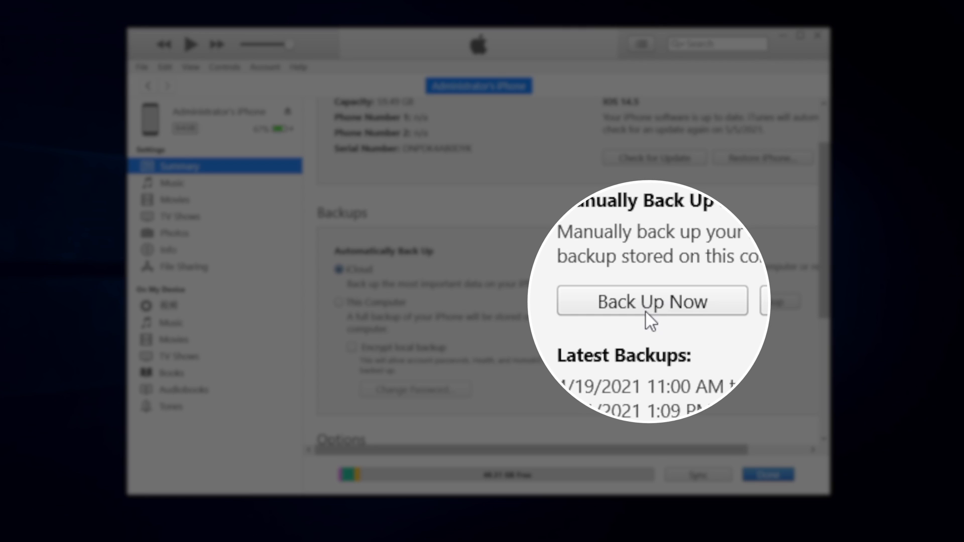
{"action": "left_click", "coordinate": [650, 301]}
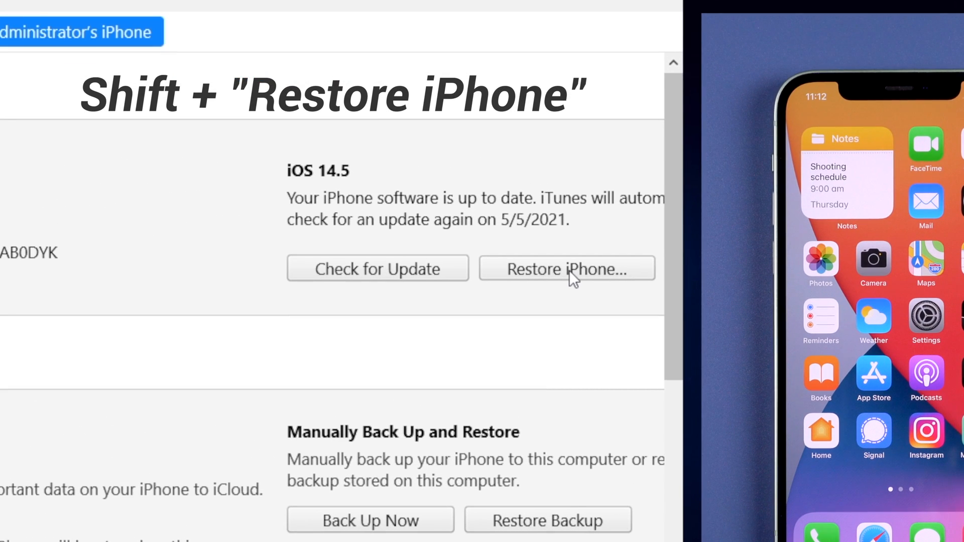
Shift-Restore using the downloaded iOS 14.4.2 IPSW and confirm erasing the iPhone.
{"action": "left_click", "coordinate": [565, 269]}
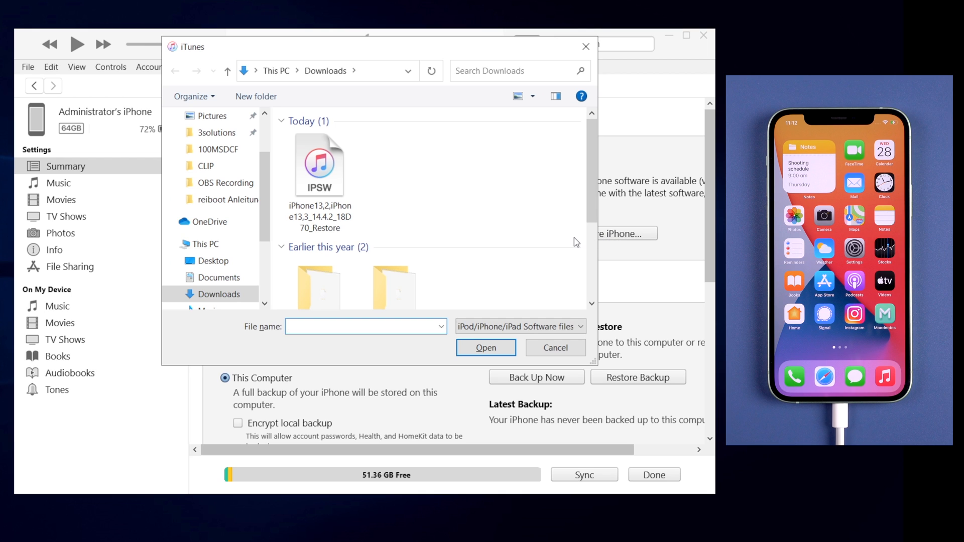
{"action": "mouse_move", "coordinate": [517, 242]}
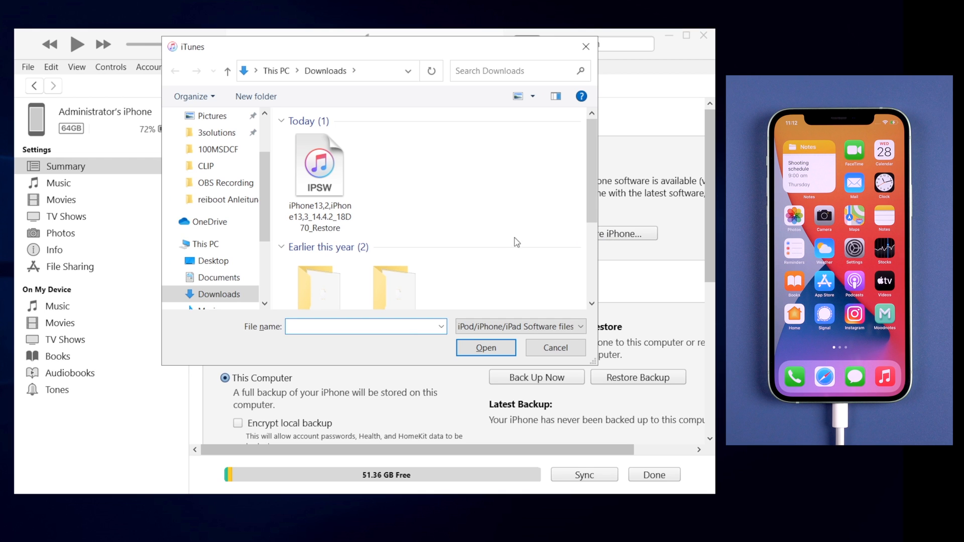
{"action": "left_click", "coordinate": [320, 164]}
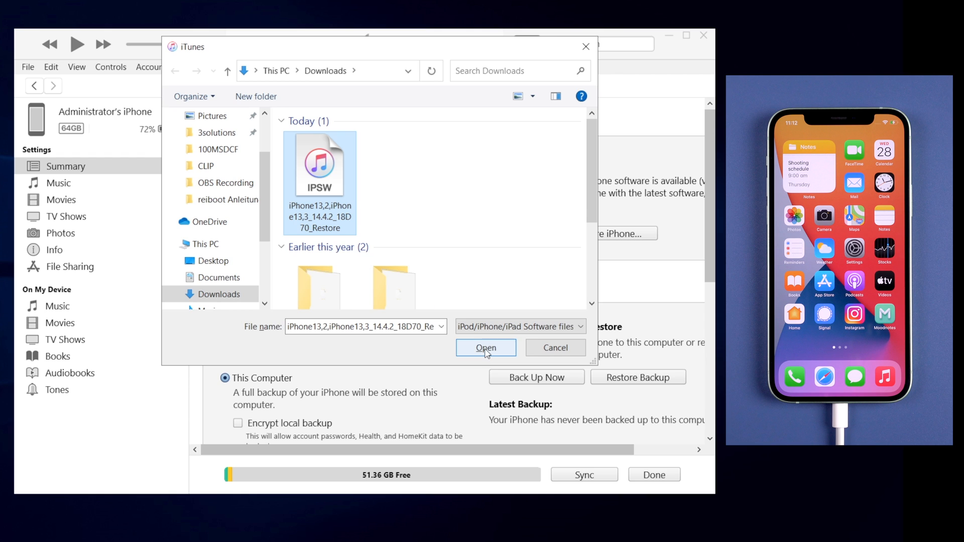
{"action": "left_click", "coordinate": [485, 348]}
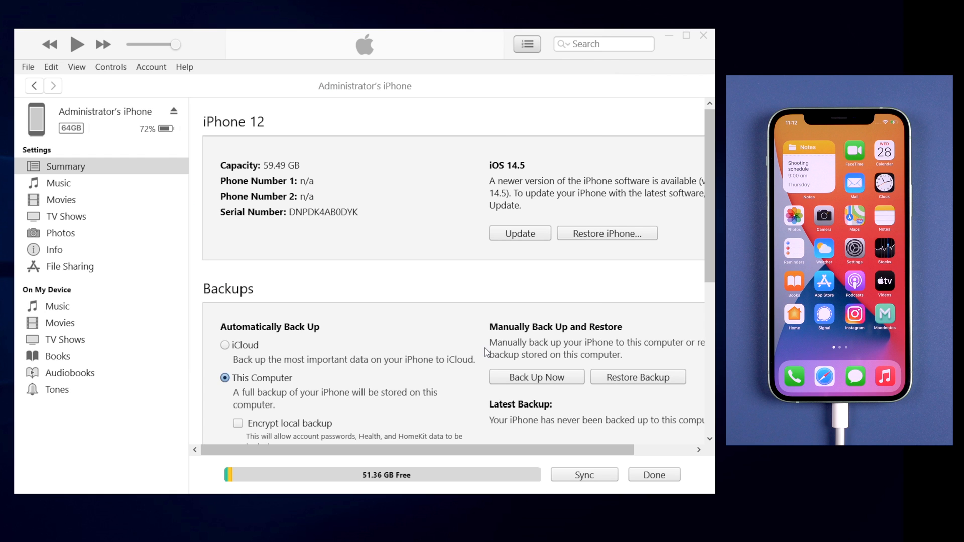
{"action": "left_click", "coordinate": [605, 233]}
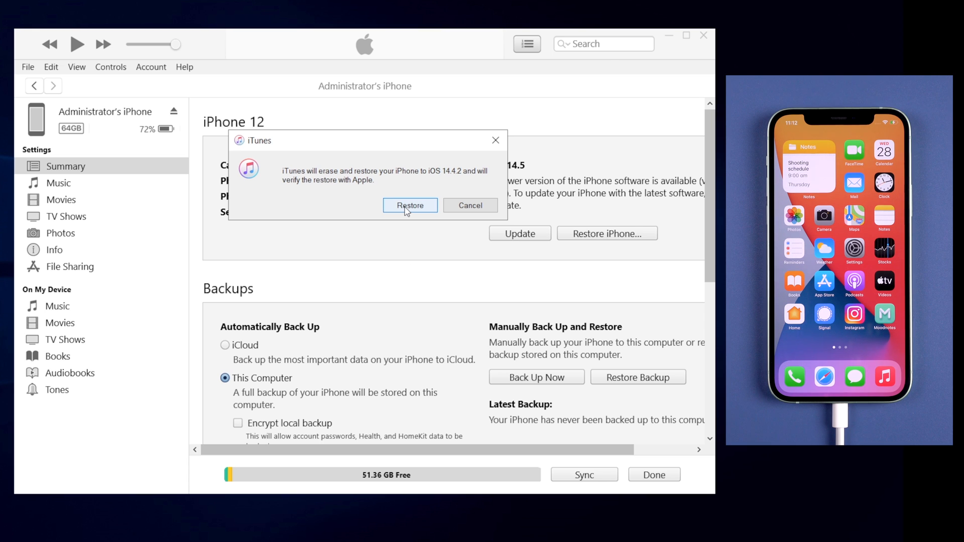
{"action": "left_click", "coordinate": [409, 206]}
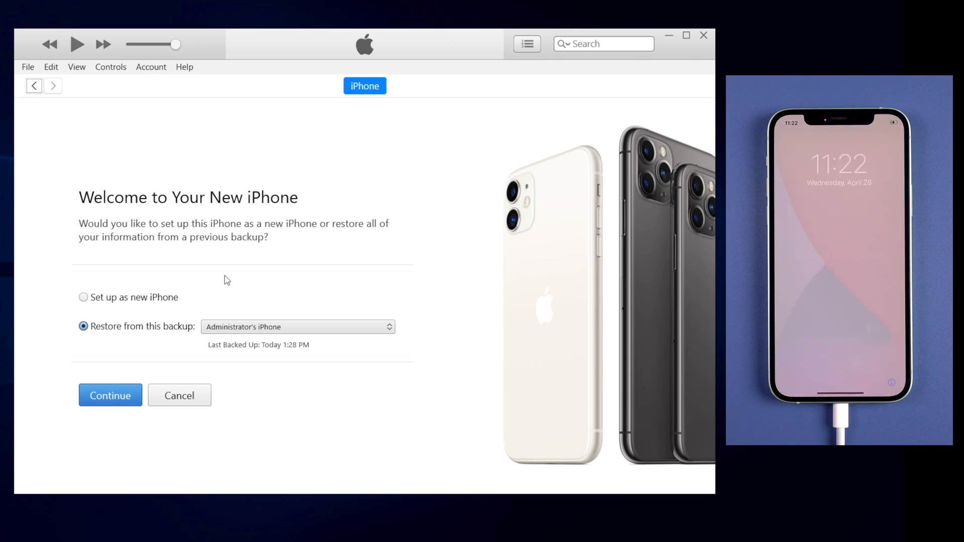
Choose Restore from this backup, continue, and wait for Restore Completed.
{"action": "left_click", "coordinate": [110, 395]}
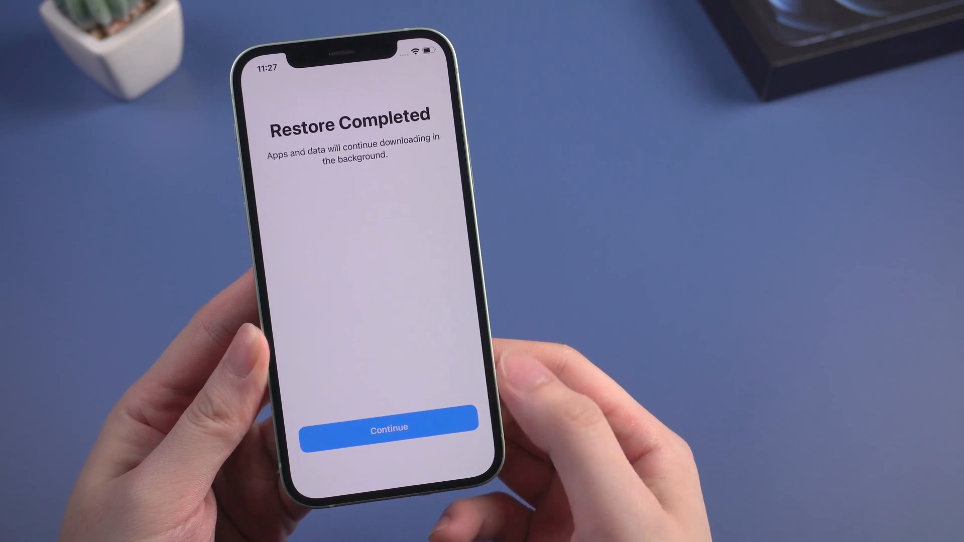
Dismiss Restore Completed, then open Settings > General > About on the iPhone.
{"action": "left_click", "coordinate": [388, 427]}
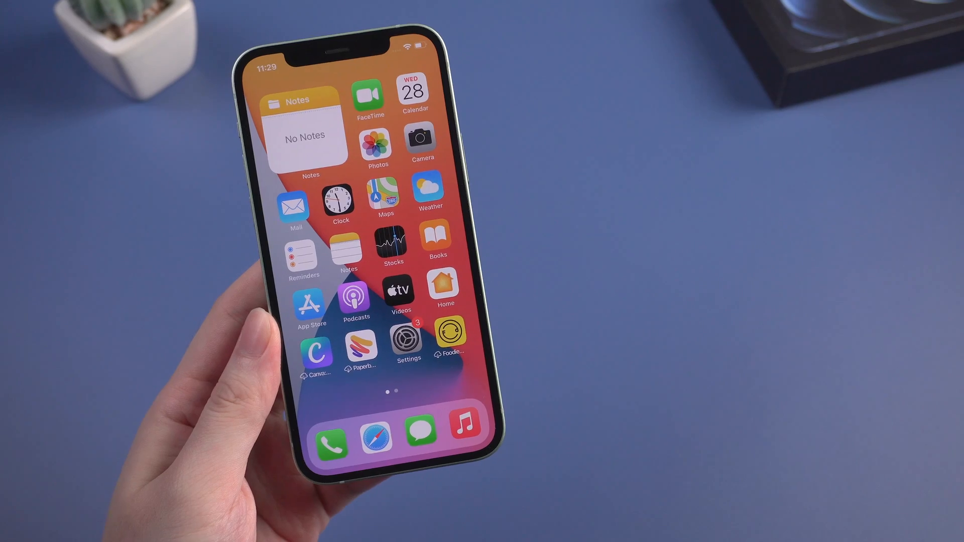
{"action": "left_click", "coordinate": [407, 339]}
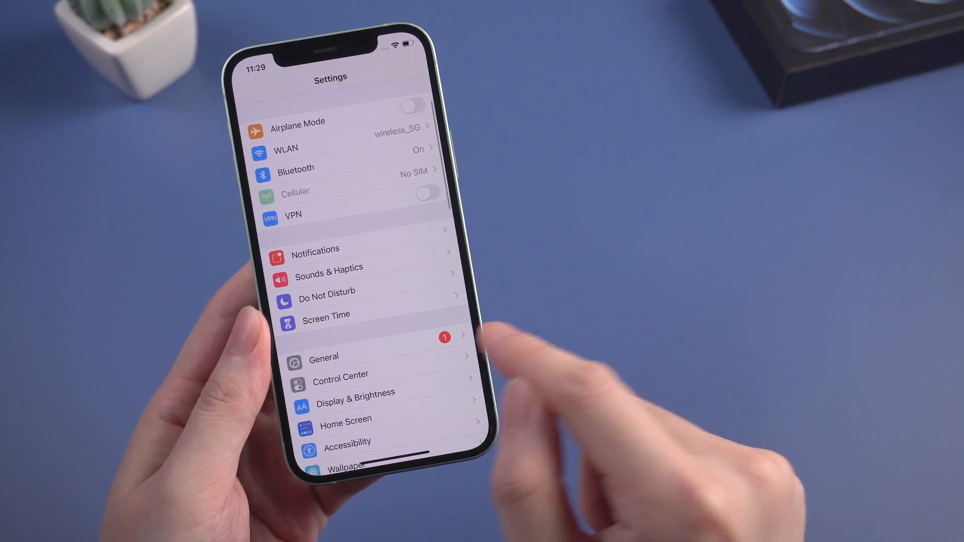
{"action": "left_click", "coordinate": [323, 358]}
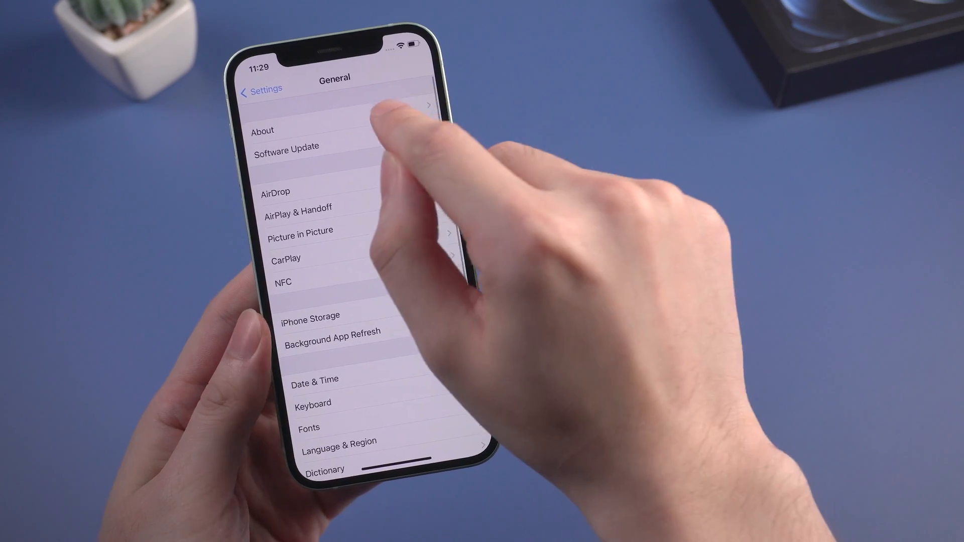
{"action": "left_click", "coordinate": [263, 131]}
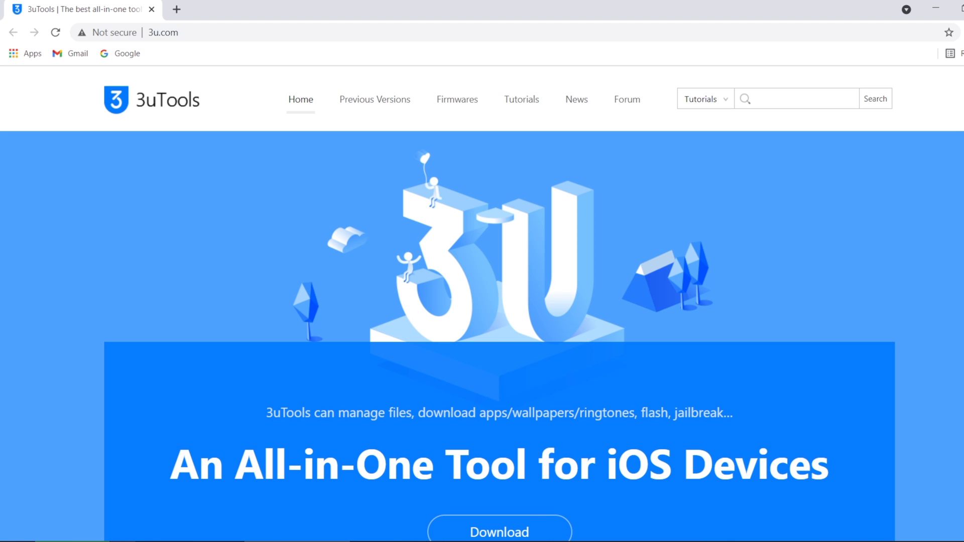
Finish installing 3uTools and launch it to show the iPhone 12's details.
{"action": "scroll", "scroll_direction": "down", "scroll_amount": 3}
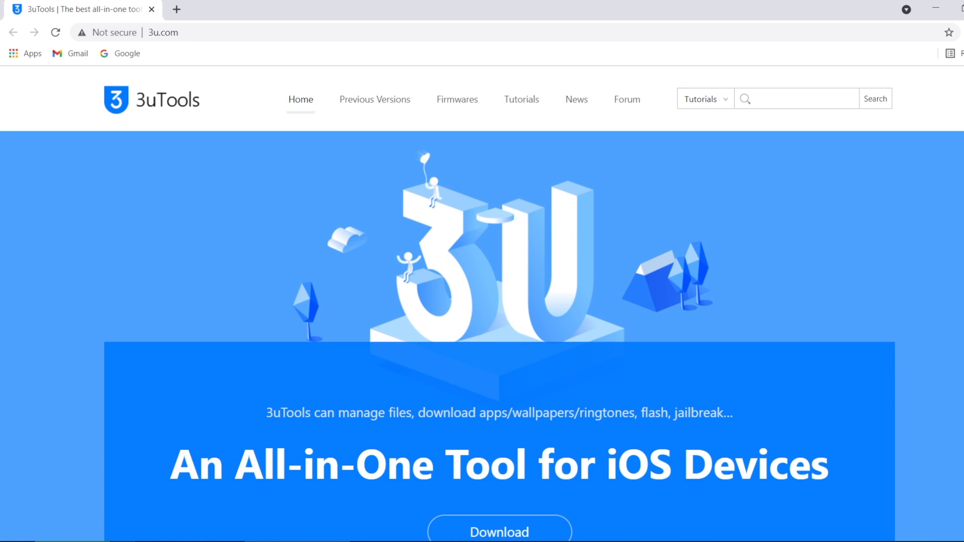
{"action": "scroll", "scroll_direction": "down", "scroll_amount": 3}
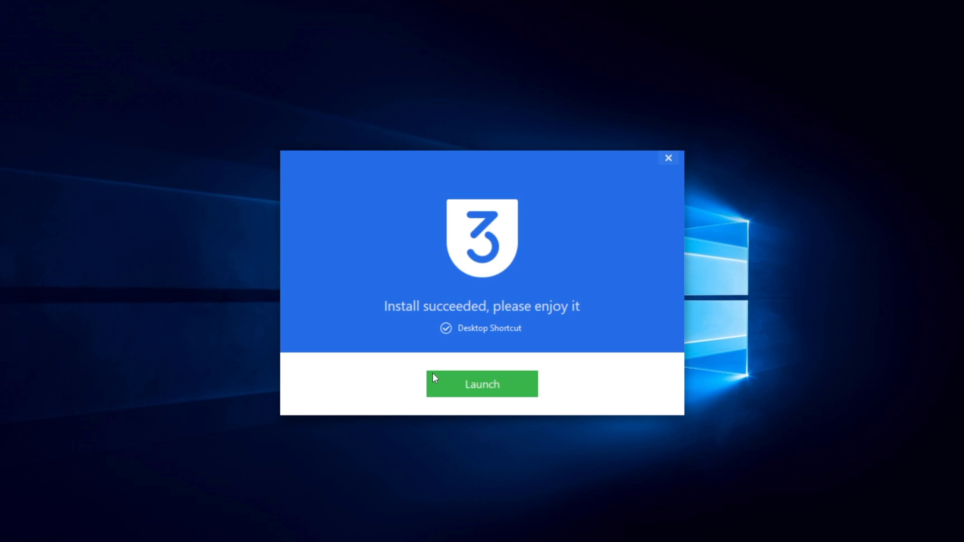
{"action": "left_click", "coordinate": [482, 384]}
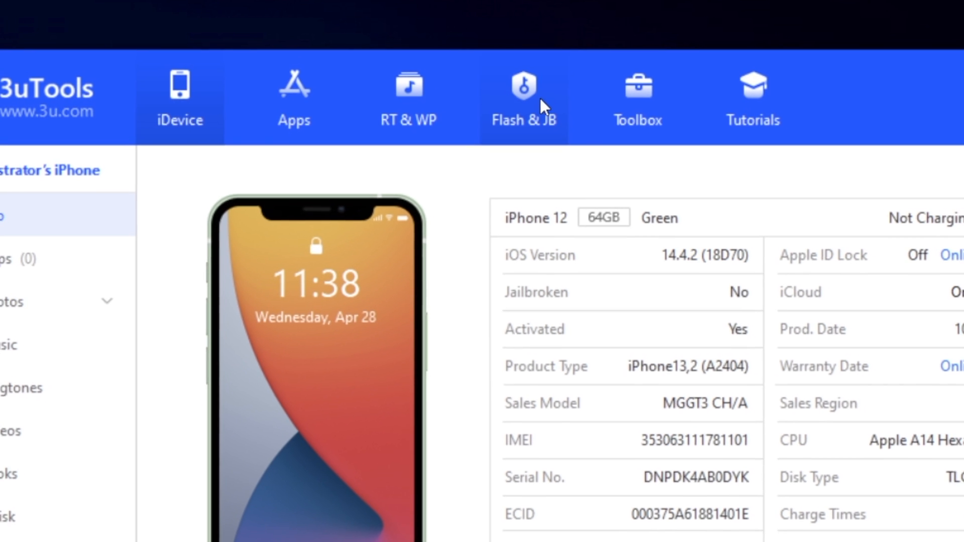
In Flash & JB Easy Flash, download the iOS 14.4.2 firmware.
{"action": "left_click", "coordinate": [523, 102]}
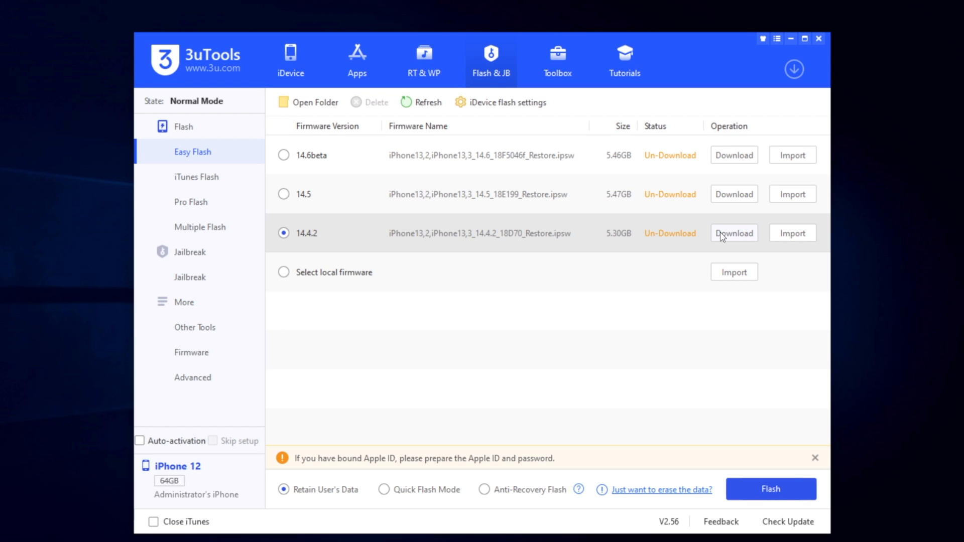
{"action": "left_click", "coordinate": [732, 233]}
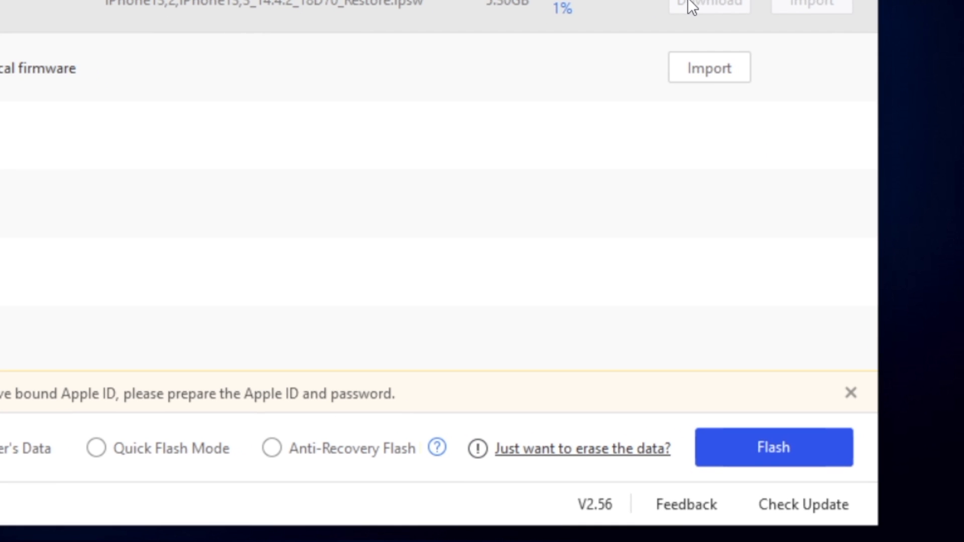
{"action": "mouse_move", "coordinate": [772, 447]}
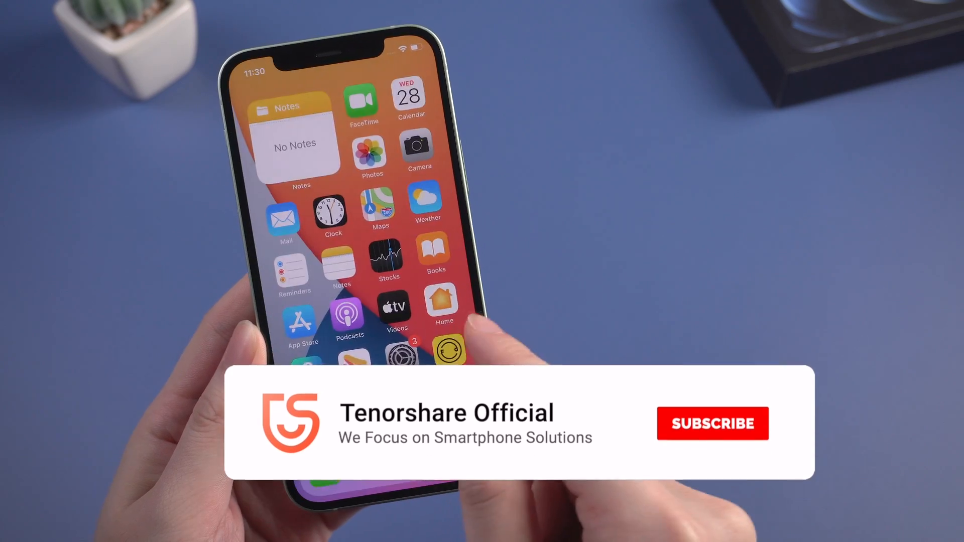
{"action": "left_click", "coordinate": [712, 423]}
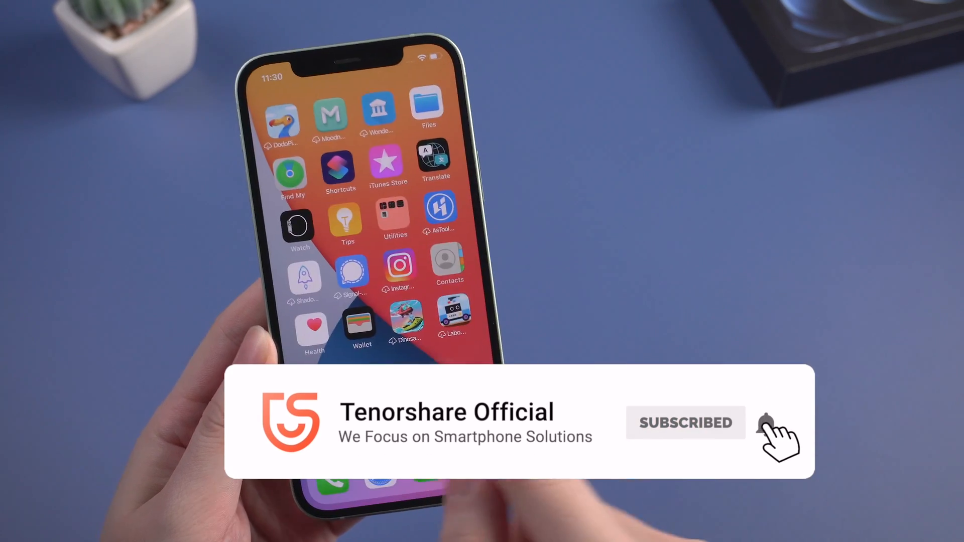
{"action": "left_click", "coordinate": [766, 422]}
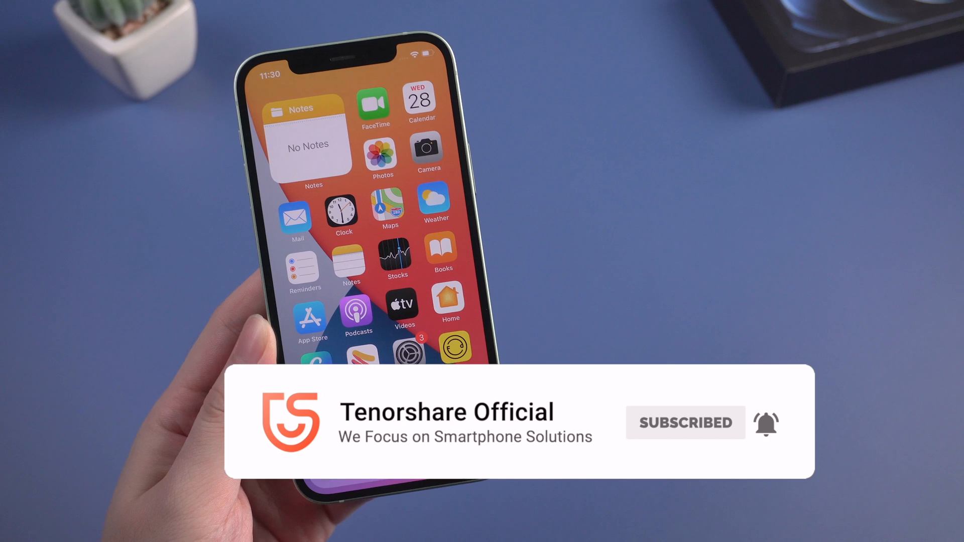